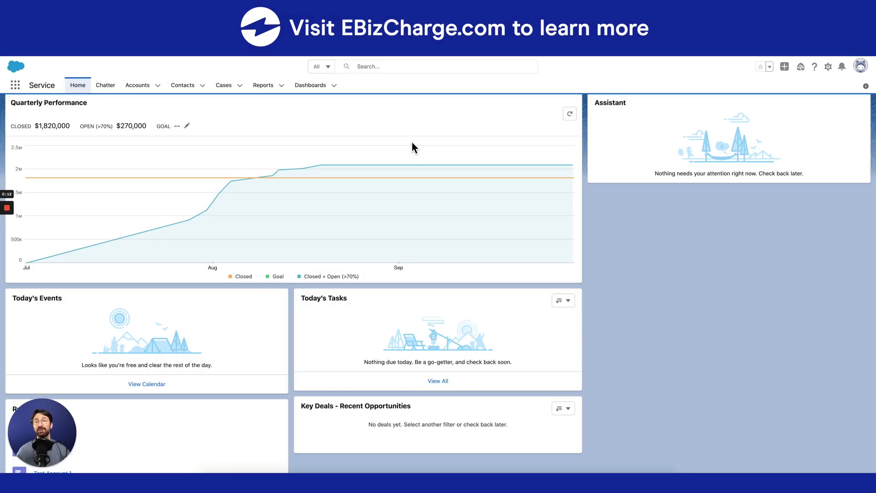
mouse_move(406, 147)
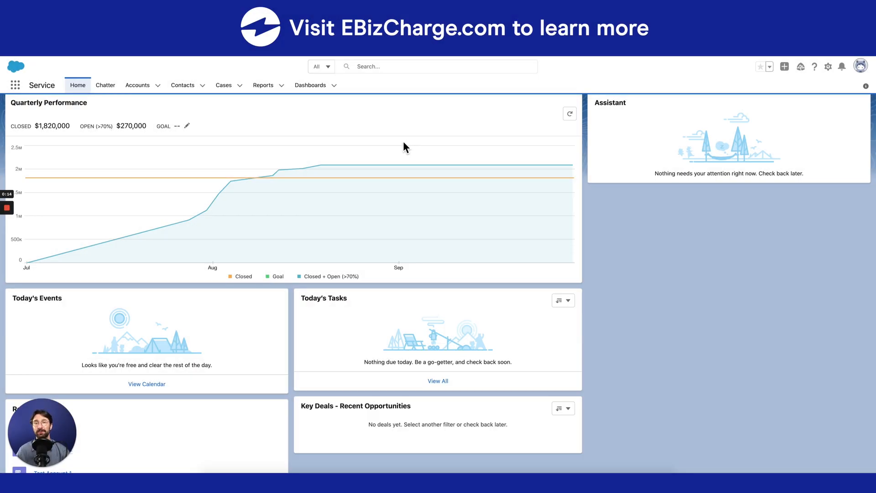
mouse_move(396, 146)
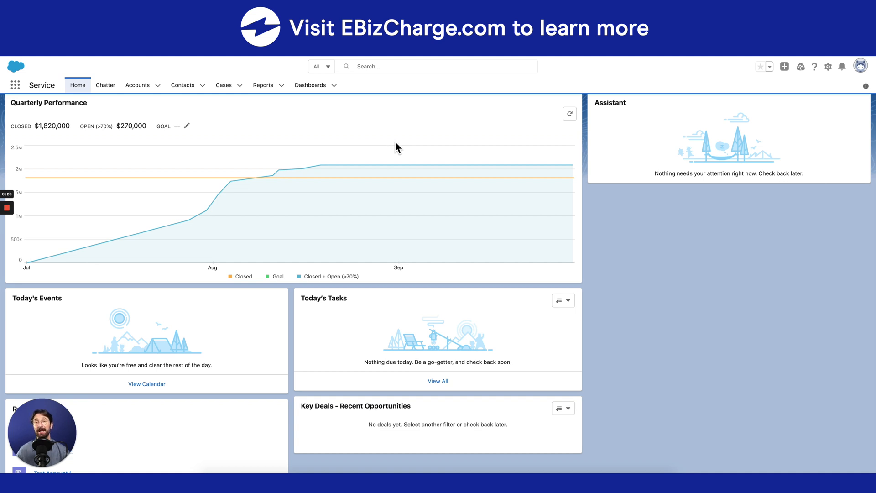
mouse_move(401, 150)
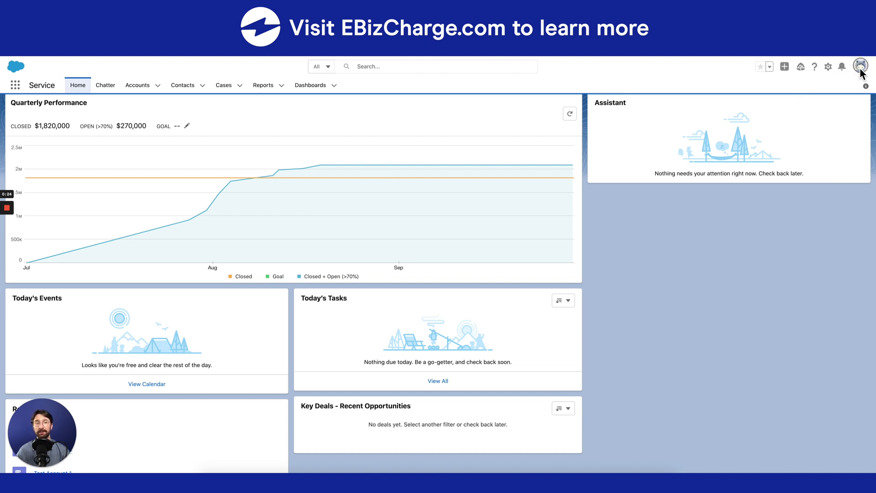
- Switch from Lightning to Salesforce Classic via the profile menu
left_click(865, 66)
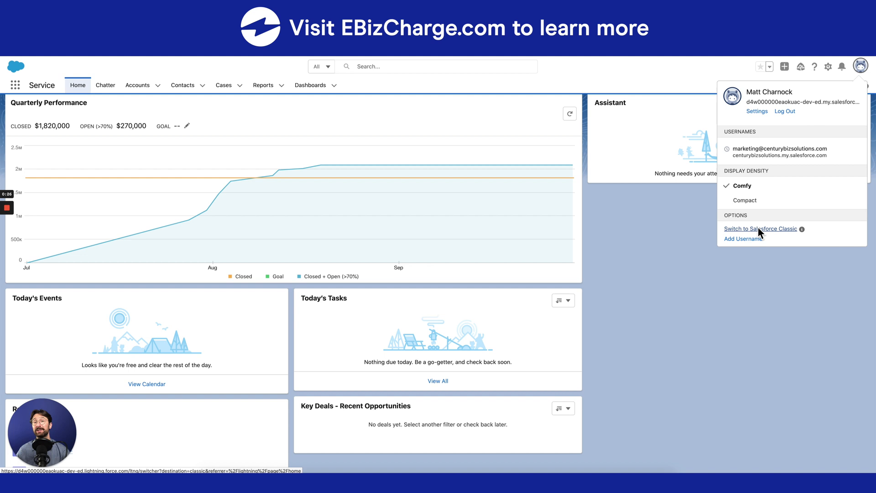
left_click(759, 228)
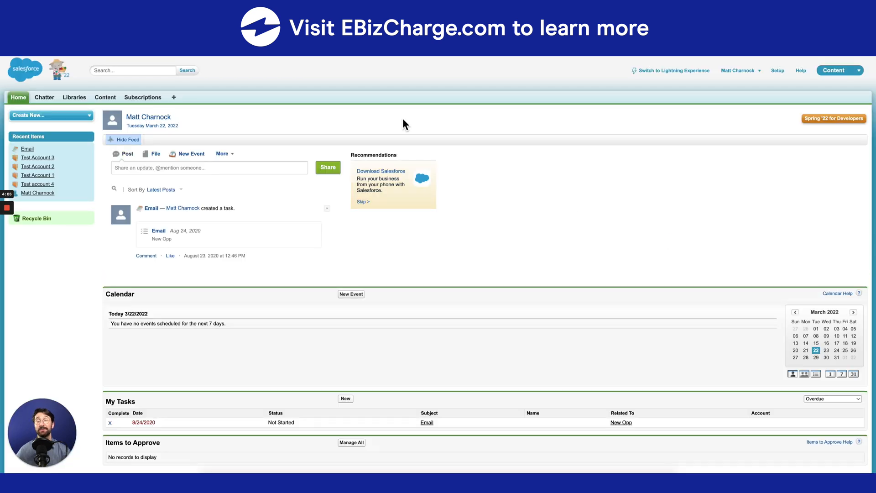
mouse_move(402, 128)
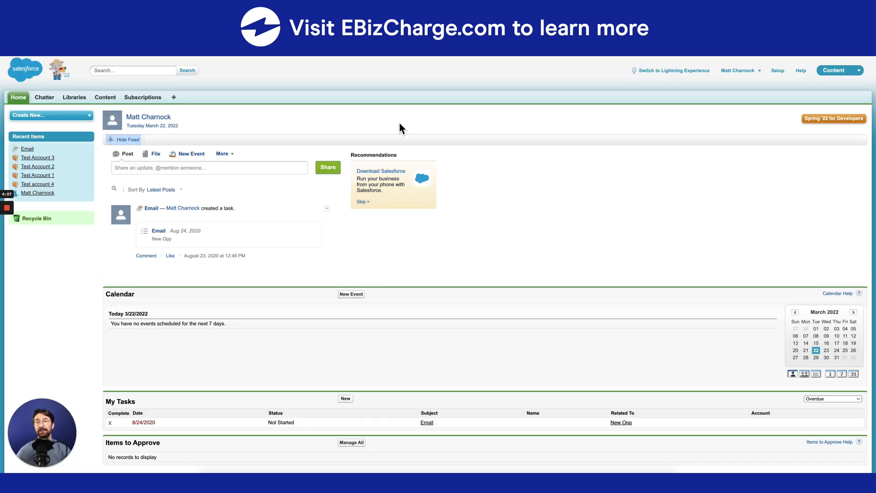
- Go to the Accounts home and start the Merge Accounts wizard
left_click(173, 97)
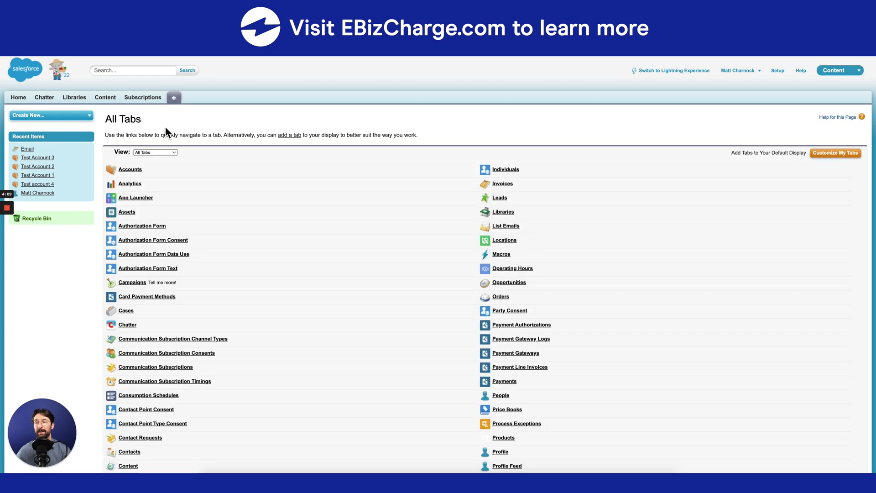
left_click(129, 170)
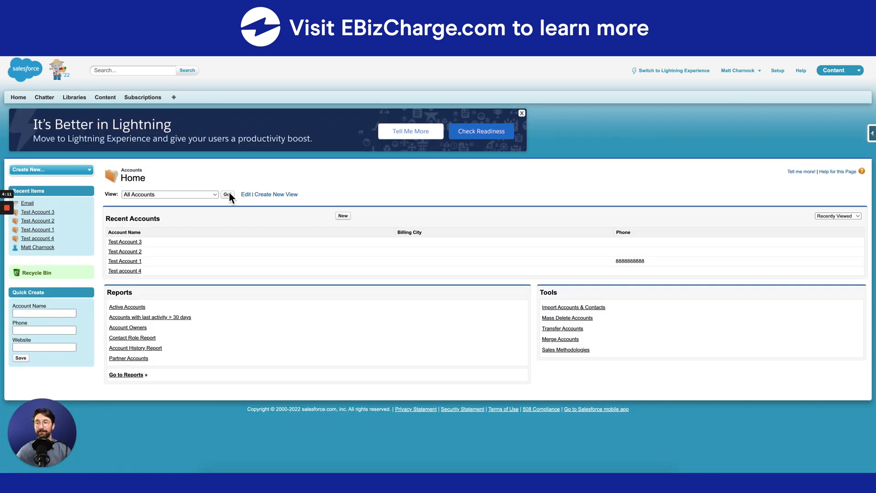
mouse_move(213, 232)
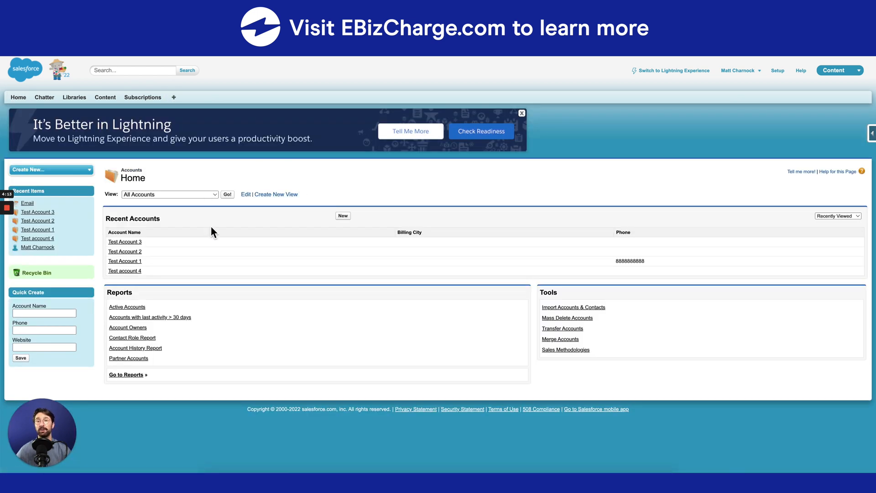
mouse_move(252, 248)
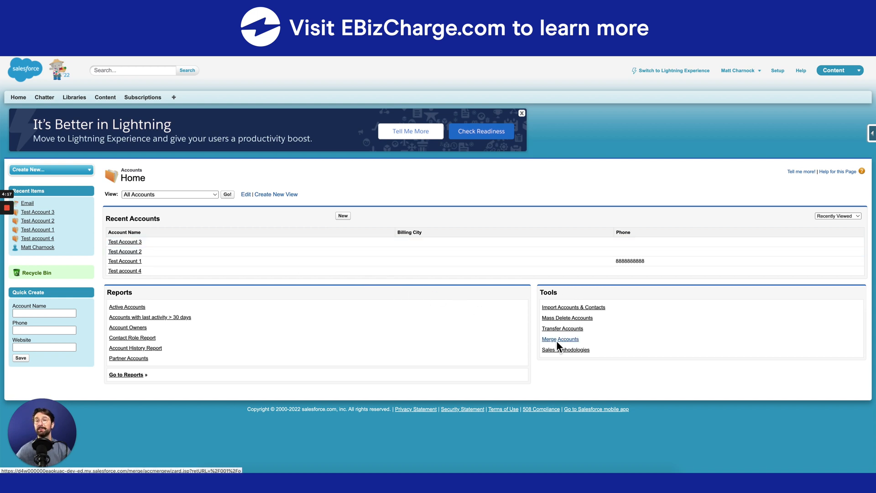
left_click(560, 340)
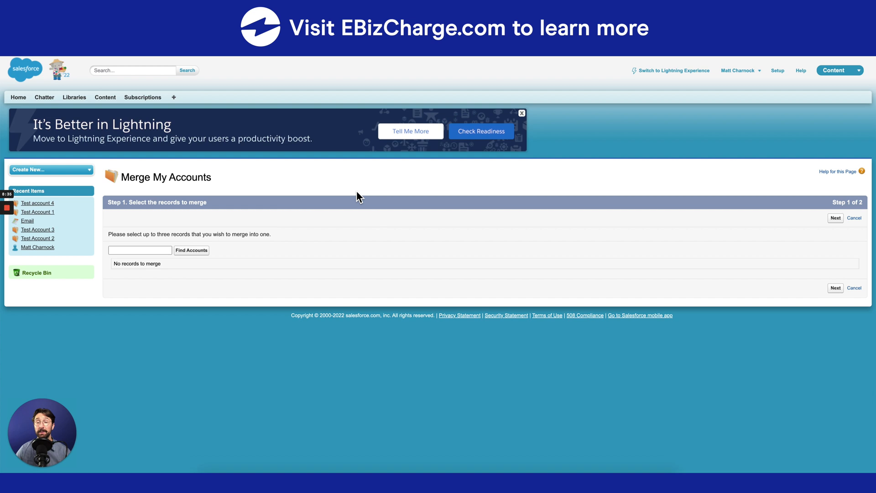
- Search the merge wizard for accounts matching "test"
type("test")
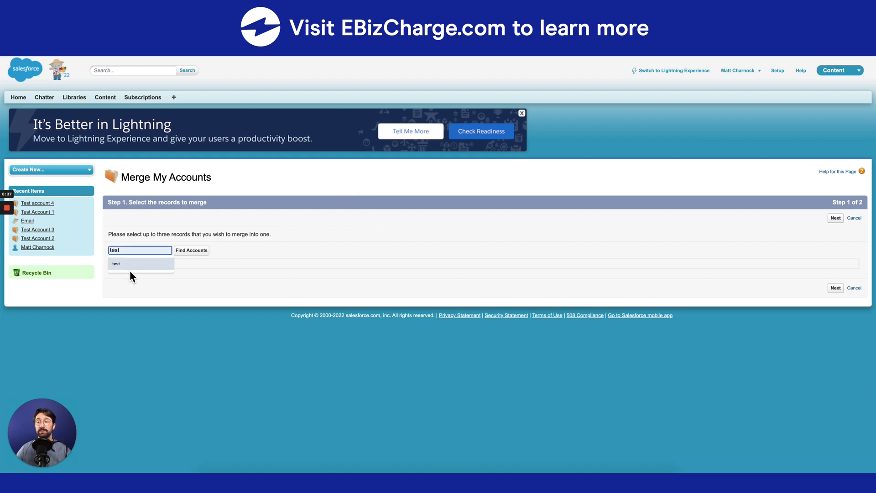
left_click(191, 250)
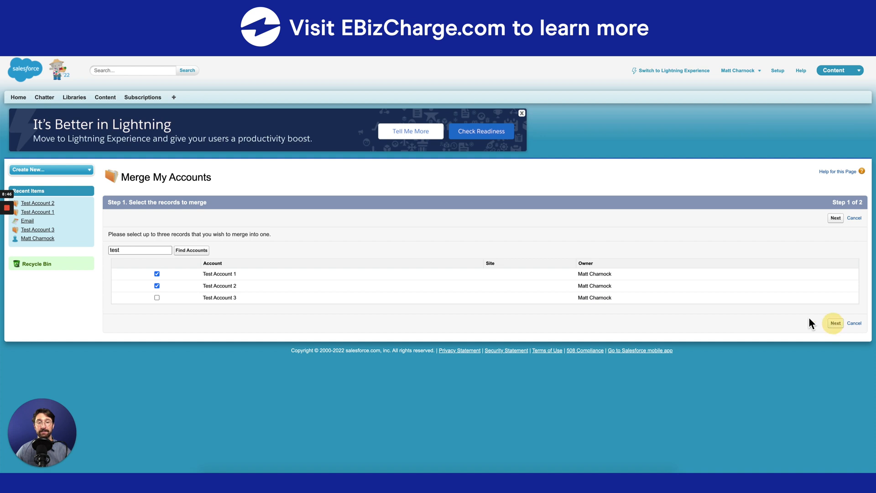
- Merge the selected accounts into Test Account 1 and confirm
left_click(835, 322)
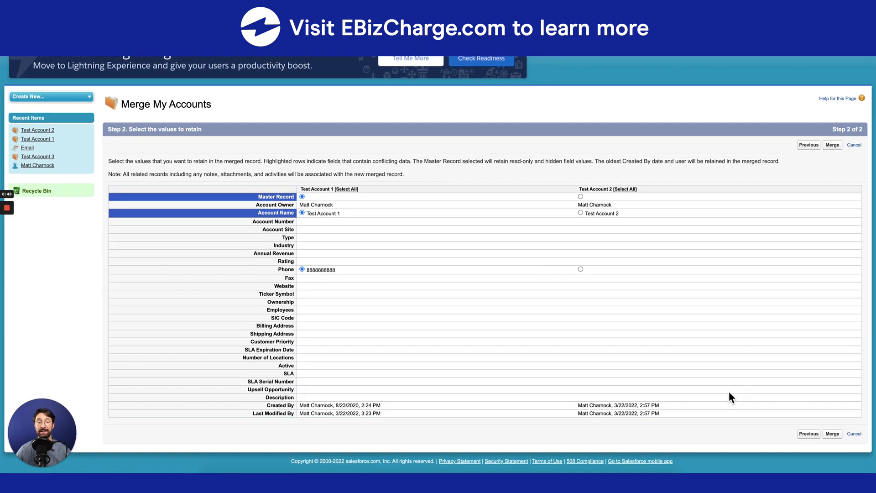
left_click(832, 434)
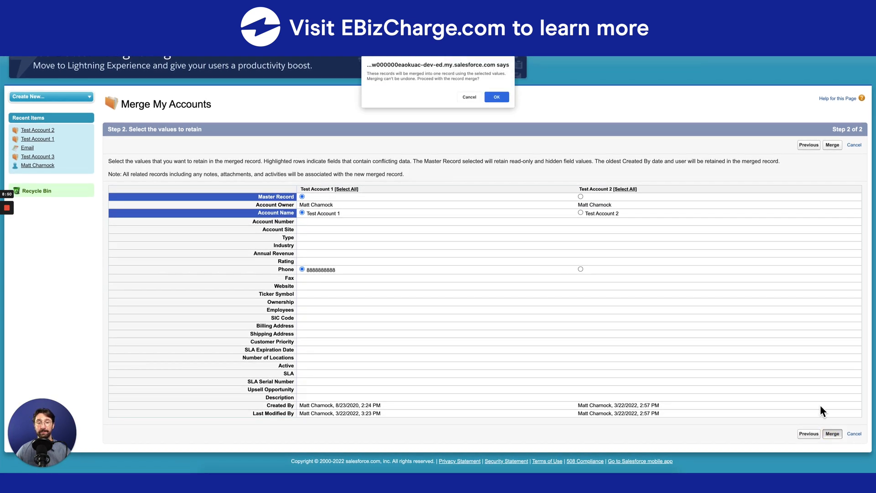
mouse_move(536, 218)
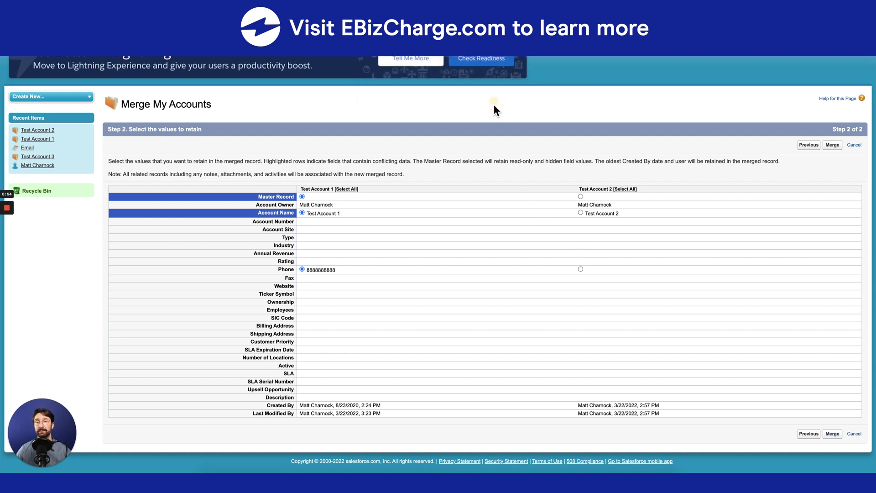
left_click(831, 146)
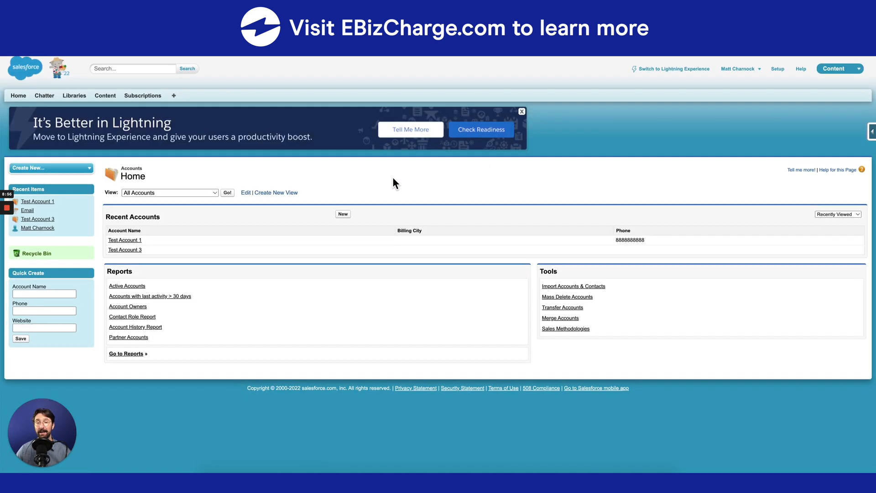